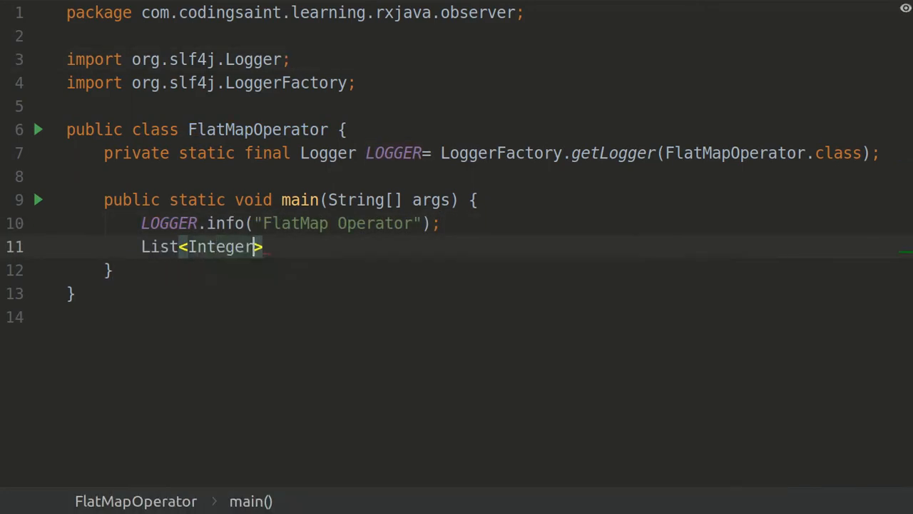
Declare positiveIntegers from RxUtils.postiveNumbers(10).
{"action": "type", "text": "positiveIntegers= RxUtils.postiveNumbers()"}
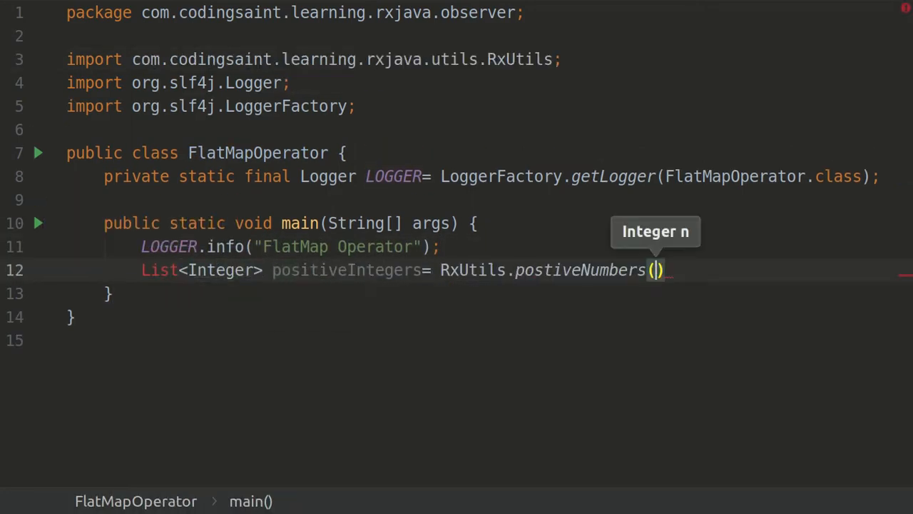
{"action": "type", "text": "10"}
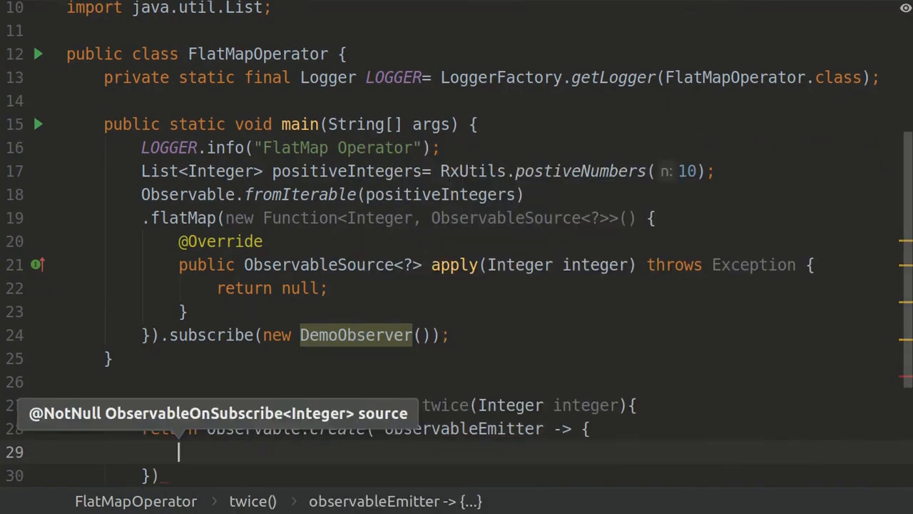
Add the if(!observableEmitter.isDisposed()) guard inside twice().
{"action": "type", "text": "if(!observableEmitter.isDisposed()){"}
{"action": "type", "text": "observableEmitter.onNext(integer);"}
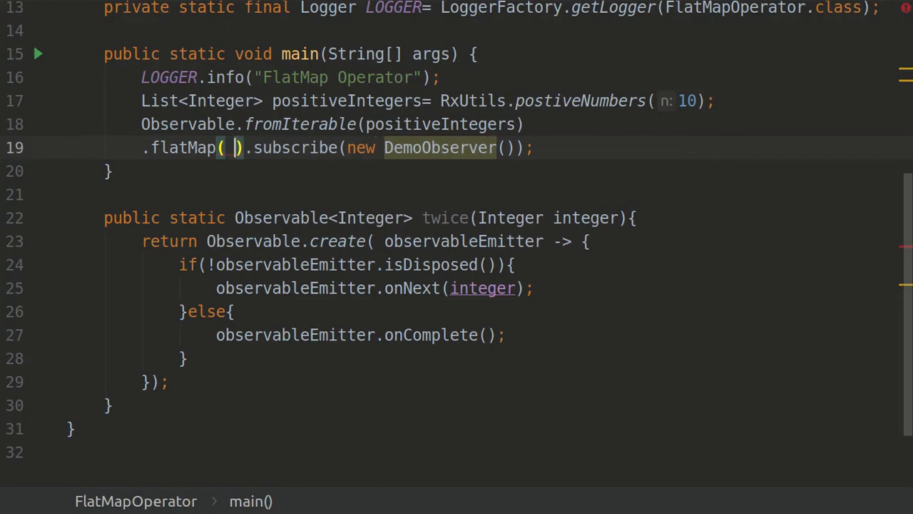
Give flatMap the lambda integer -> { return twice(integer); }.
{"action": "type", "text": "i"}
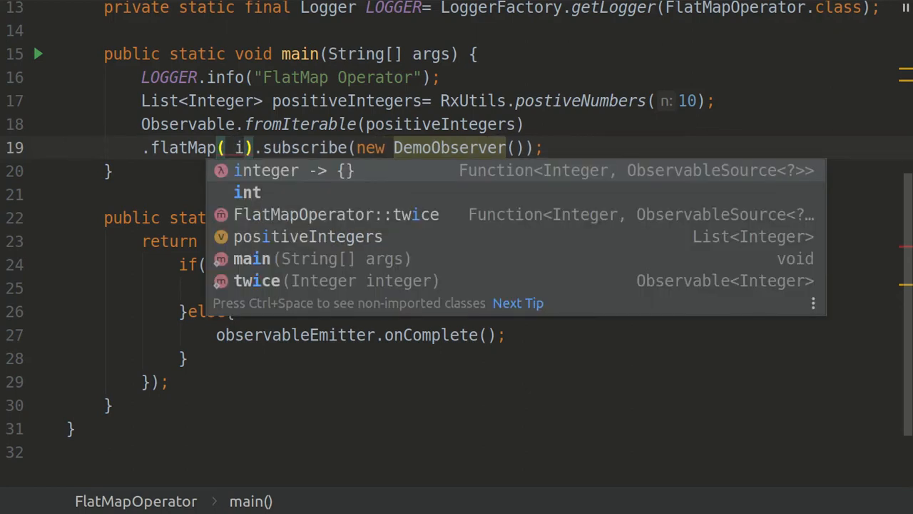
{"action": "left_click", "coordinate": [292, 170]}
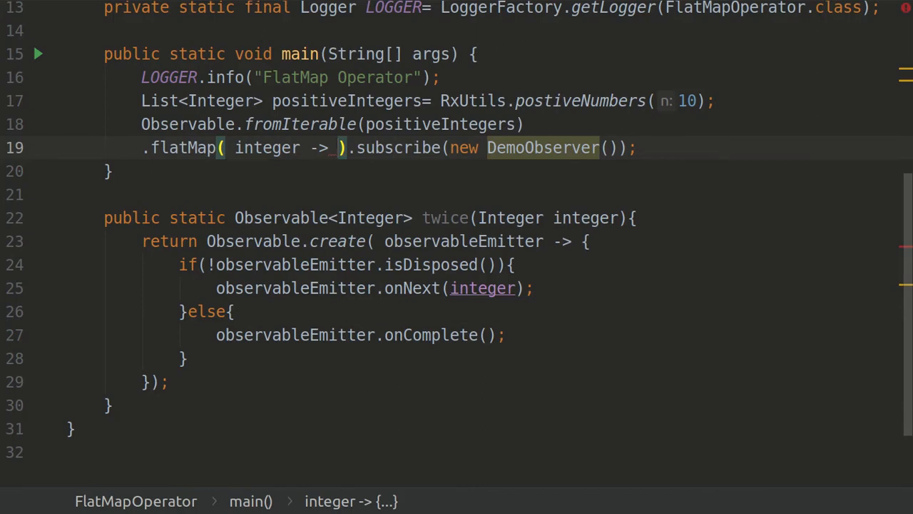
{"action": "type", "text": "{}"}
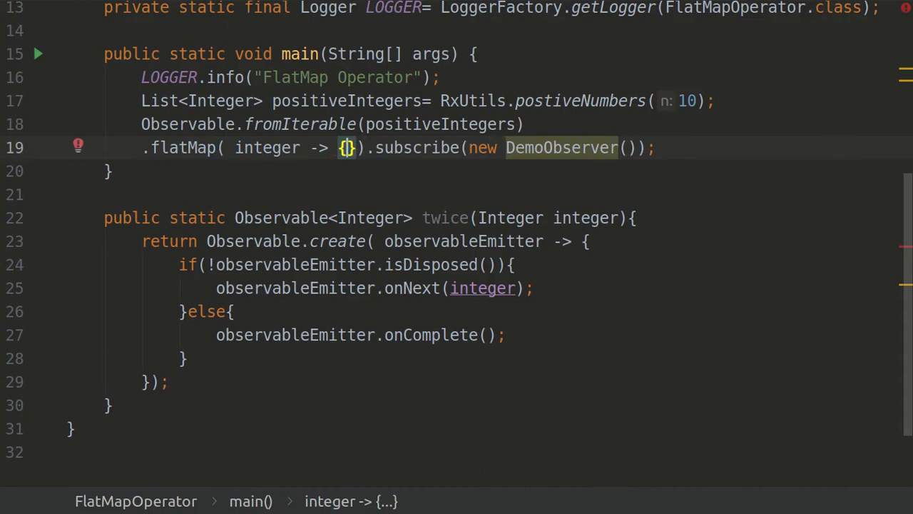
{"action": "left_click", "coordinate": [348, 147]}
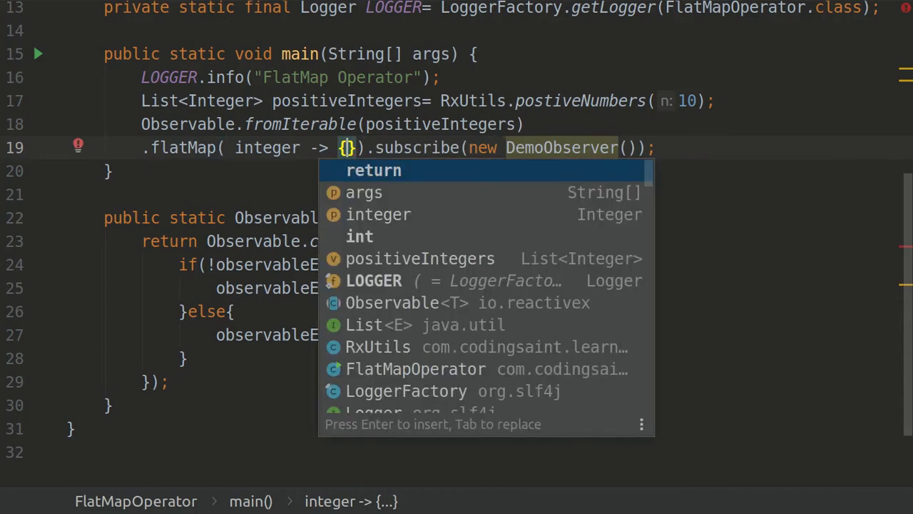
{"action": "type", "text": "return twice("}
{"action": "key", "text": "Enter"}
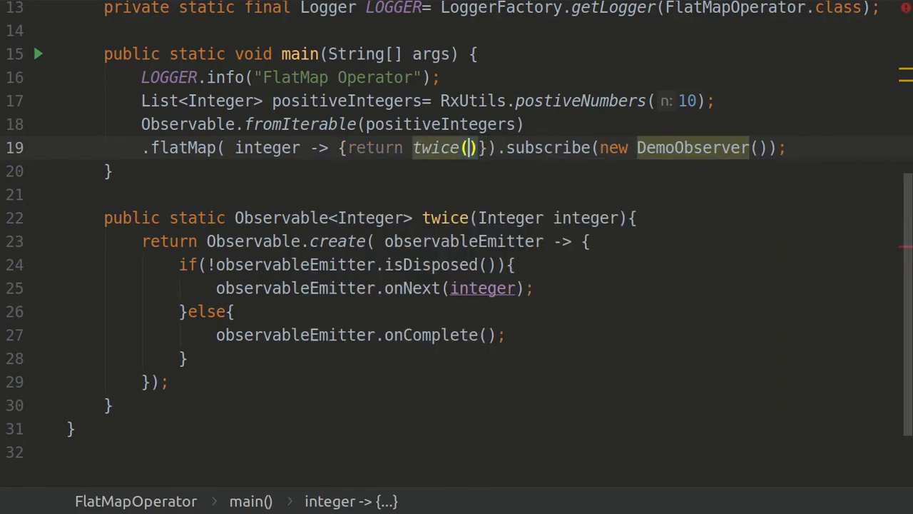
{"action": "type", "text": "integer"}
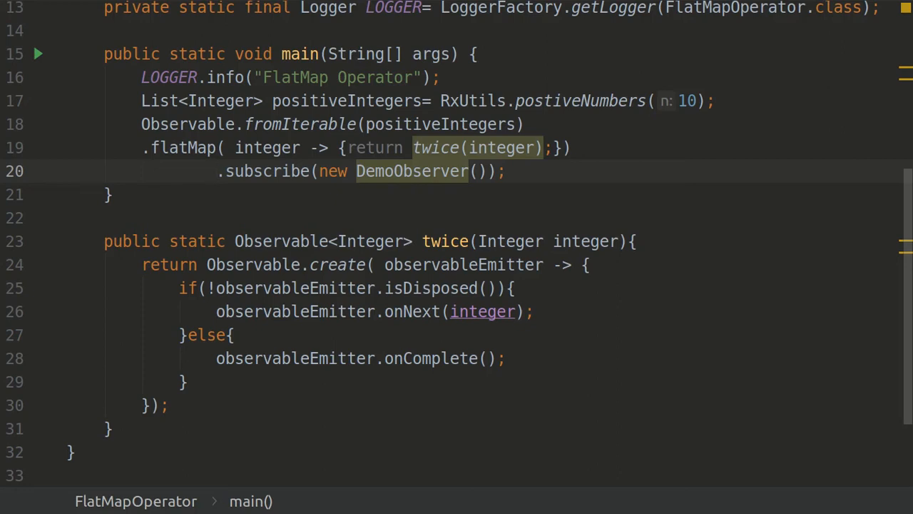
Change onNext(integer) to onNext(integer*2) and run FlatMapOperator, printing 2 through 20.
{"action": "left_click", "coordinate": [217, 171]}
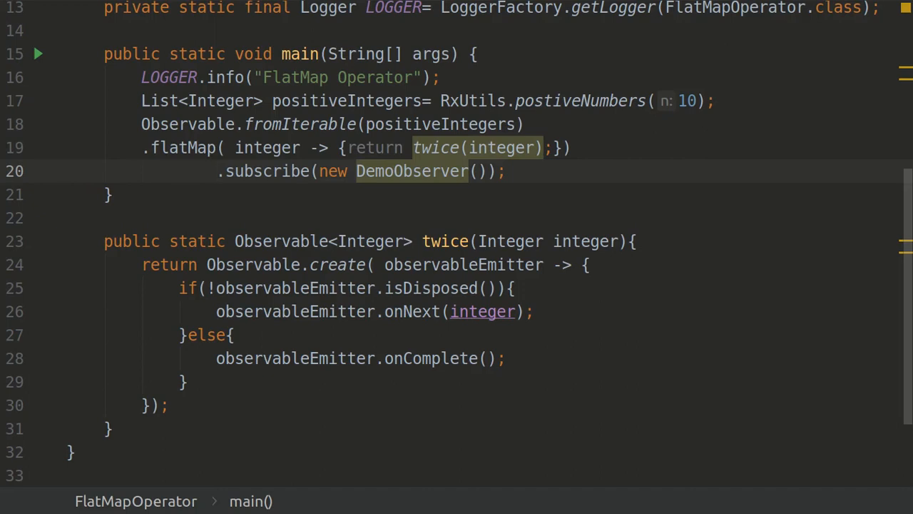
{"action": "left_click", "coordinate": [217, 171]}
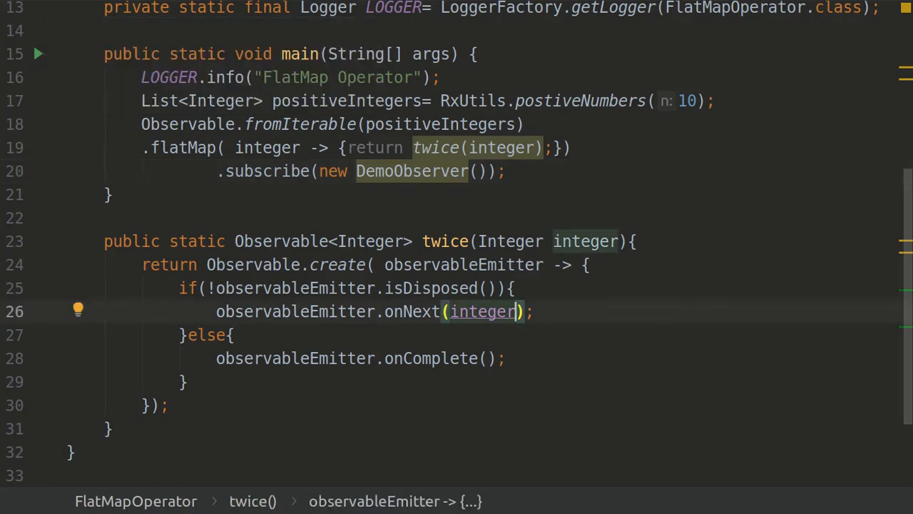
{"action": "type", "text": "*2"}
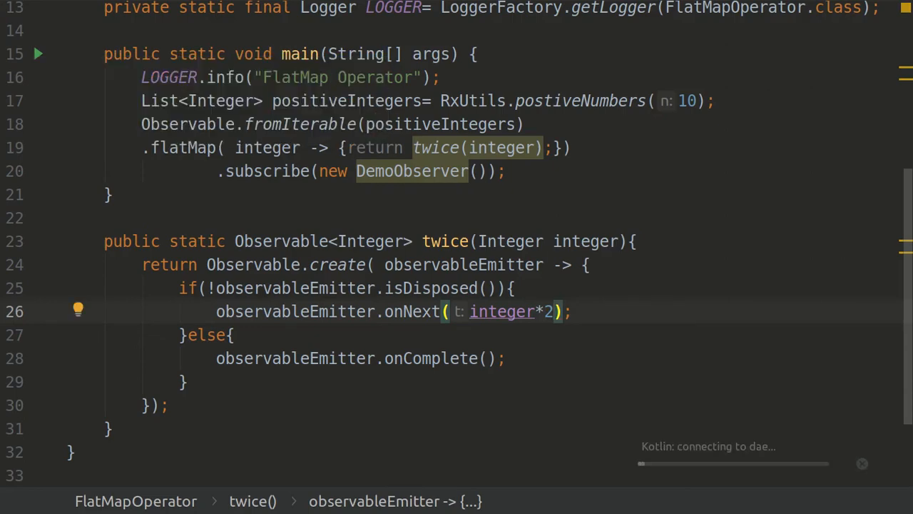
{"action": "left_click", "coordinate": [15, 67]}
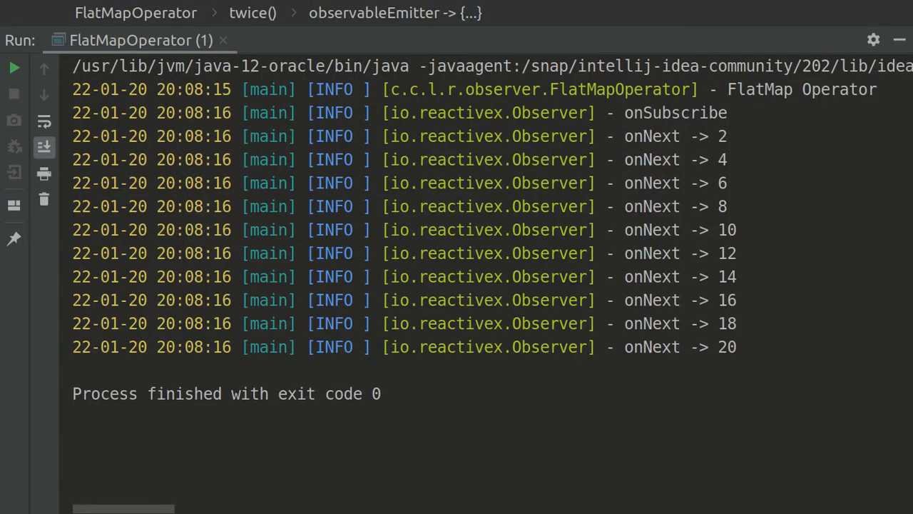